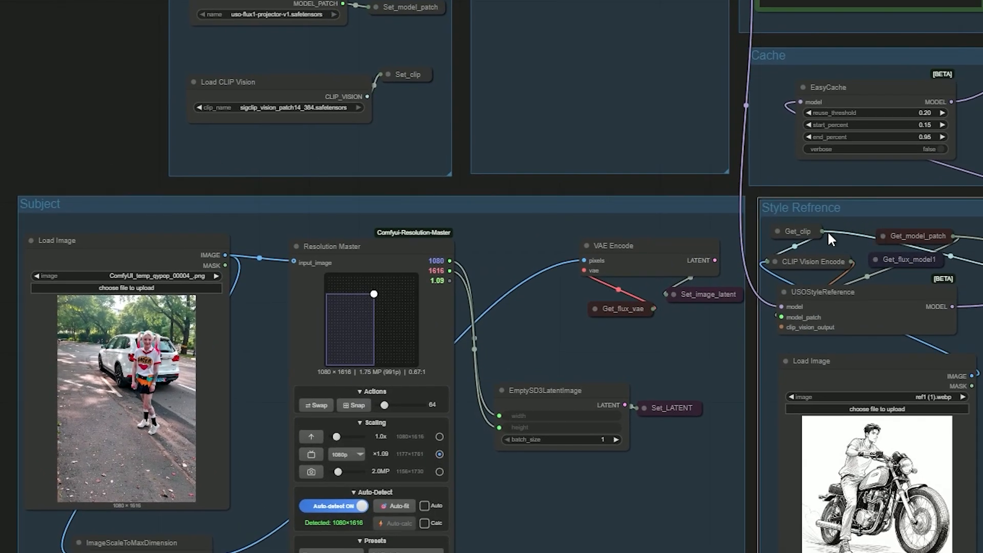
Step: Scroll down to Resolution Master and pick the 1:1 Square (1024×1024) preset
scroll(down, 3)
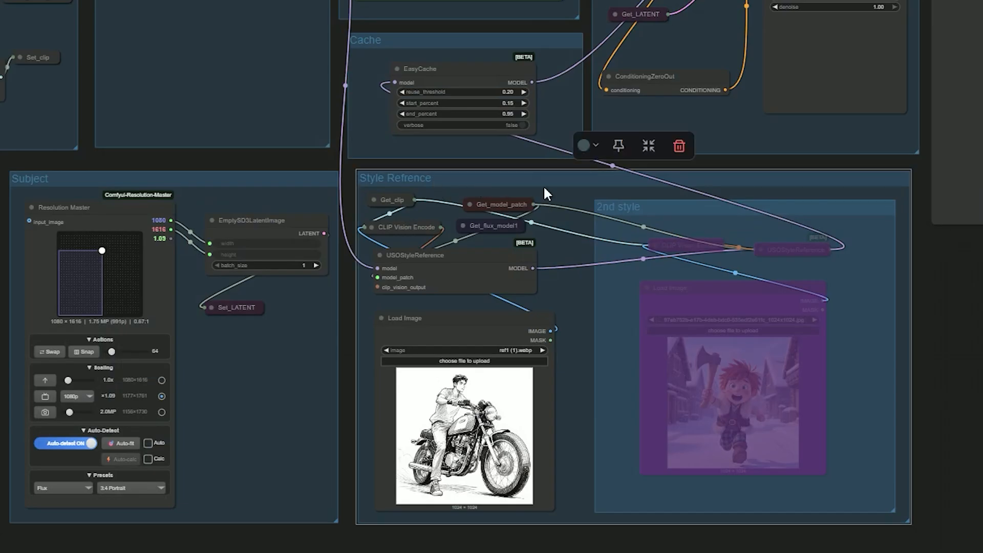
mouse_move(527, 179)
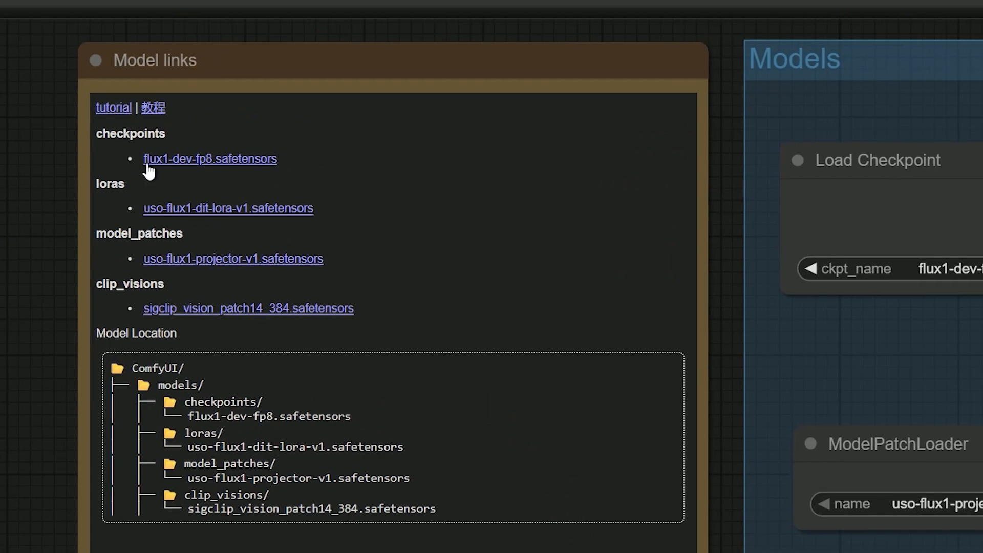
mouse_move(202, 174)
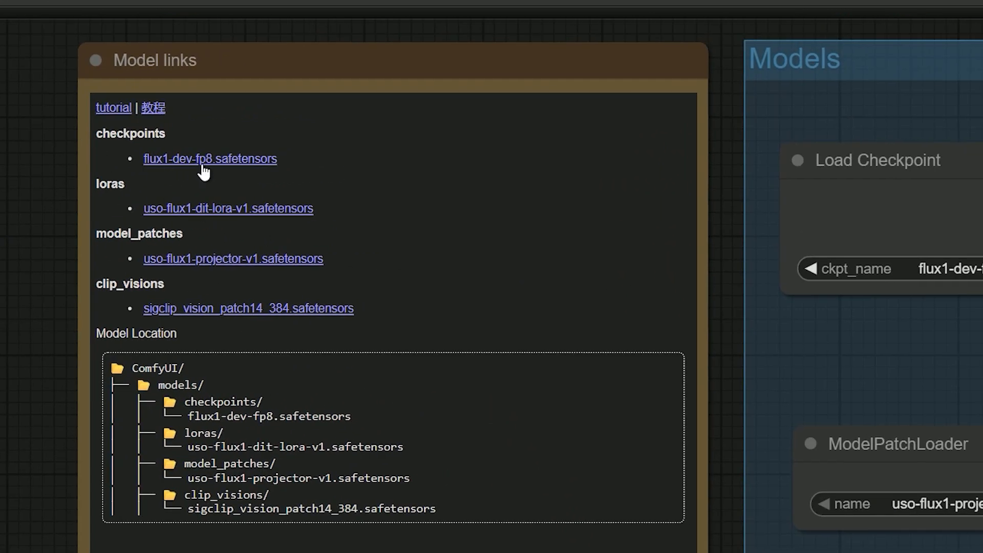
mouse_move(212, 166)
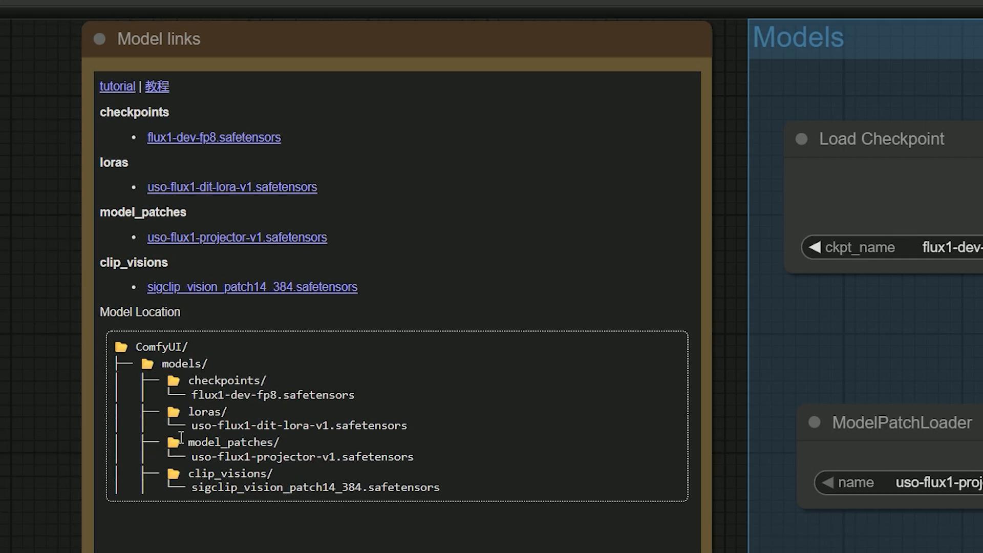
mouse_move(219, 416)
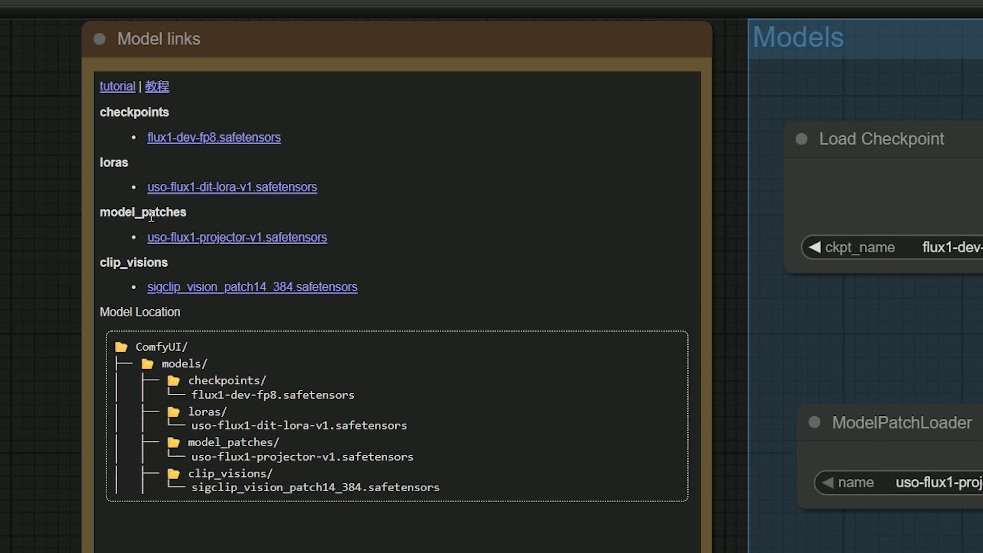
mouse_move(197, 451)
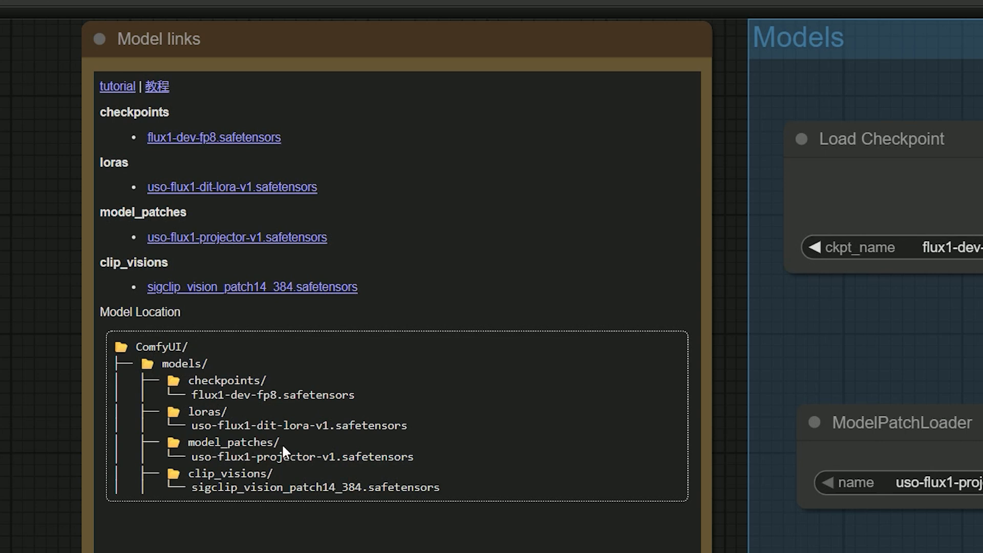
mouse_move(105, 263)
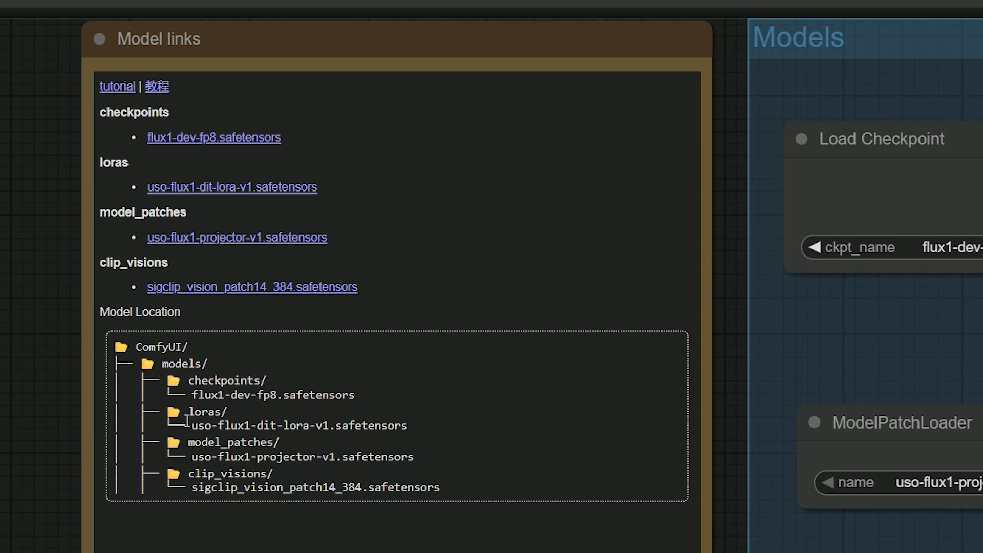
mouse_move(404, 505)
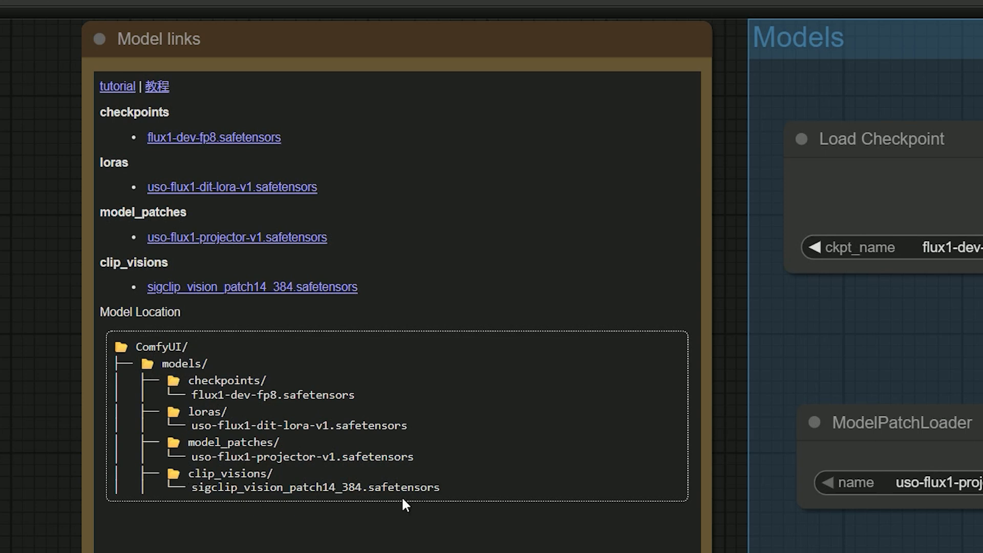
scroll(down, 3)
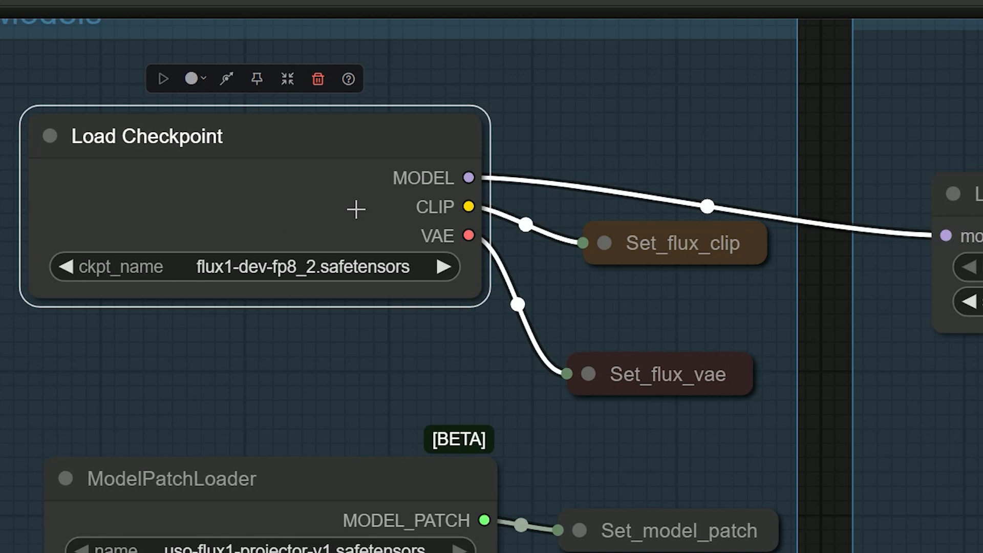
mouse_move(379, 216)
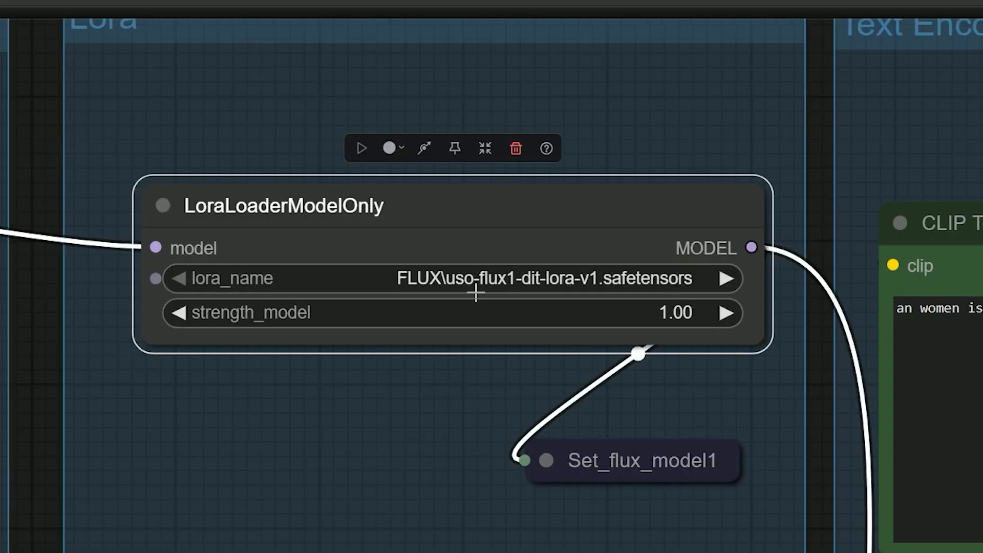
mouse_move(555, 295)
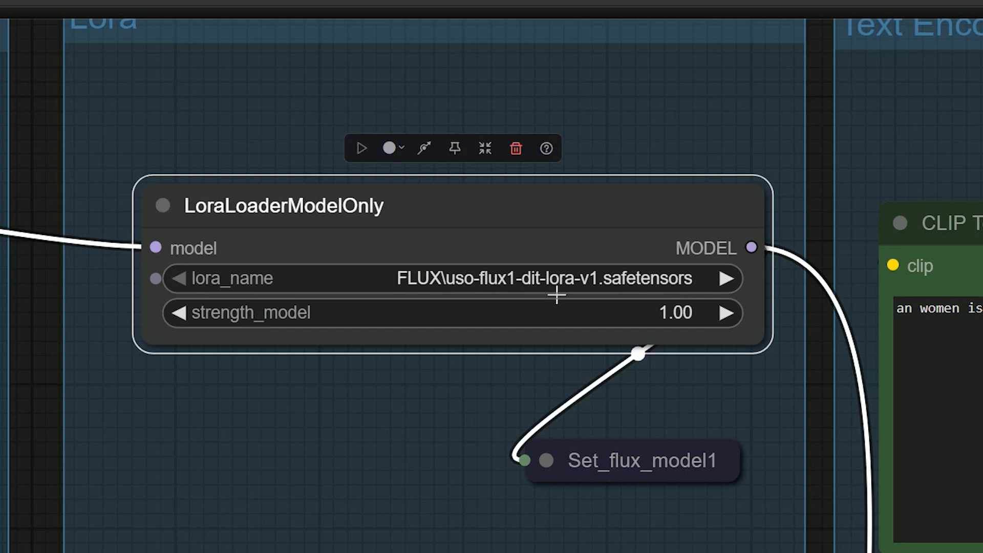
scroll(down, 3)
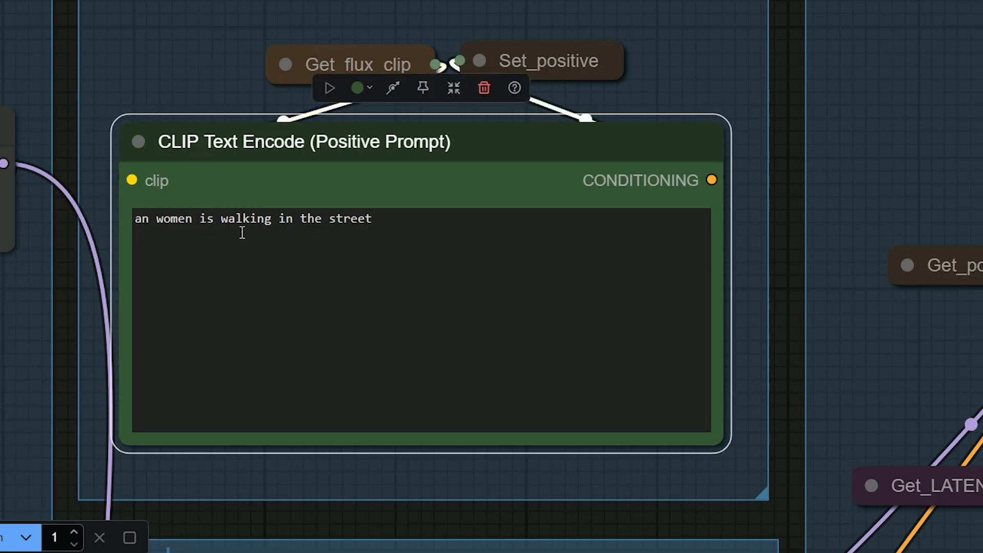
mouse_move(364, 232)
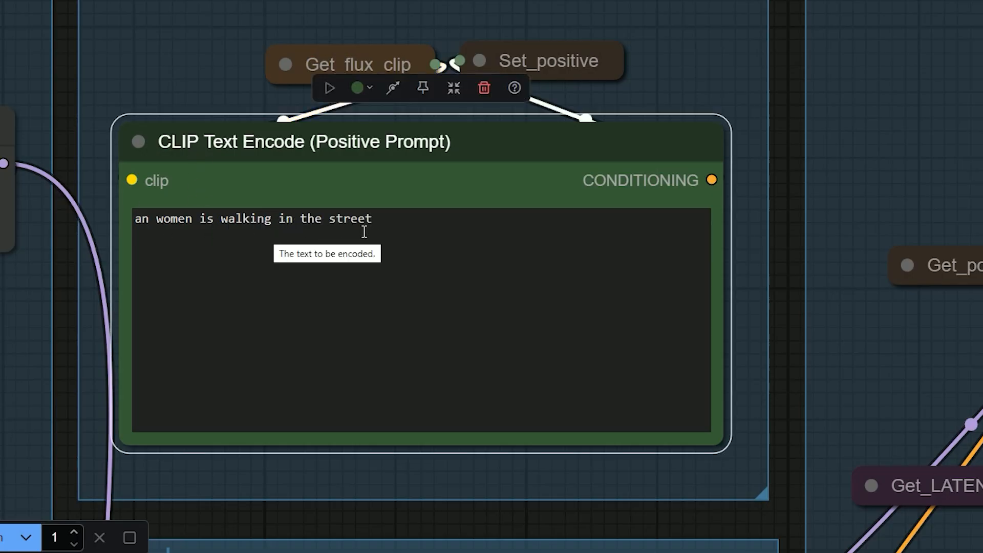
scroll(down, 3)
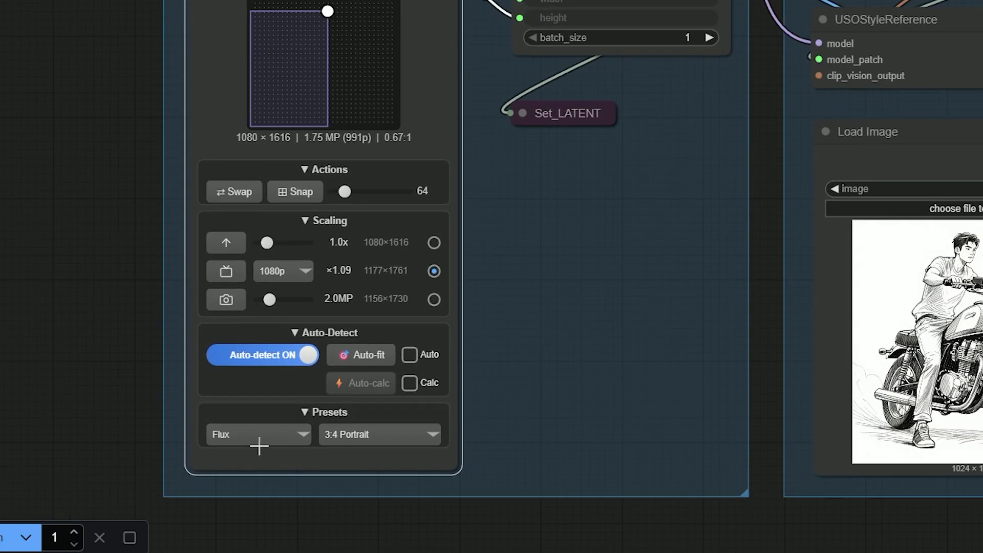
click(378, 434)
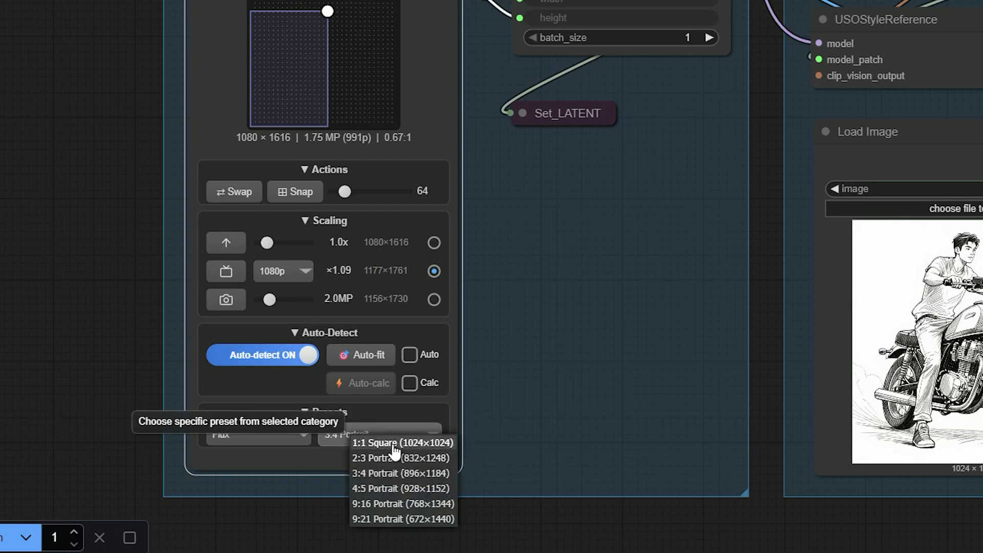
click(400, 442)
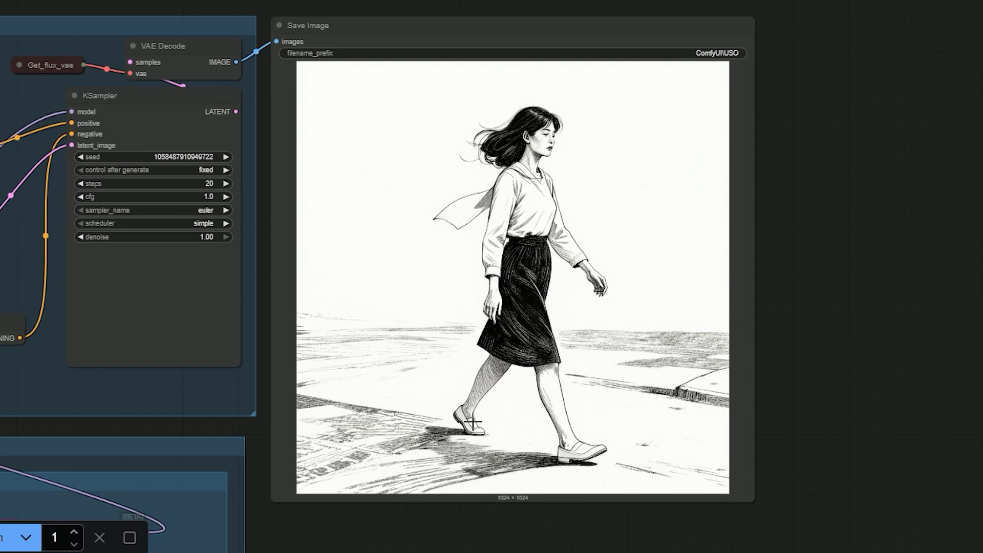
mouse_move(458, 398)
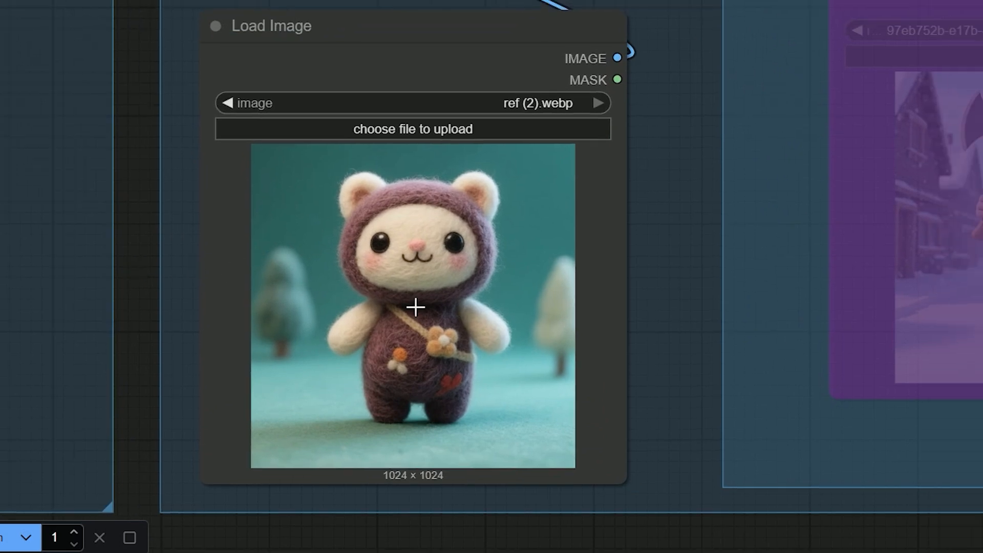
mouse_move(430, 323)
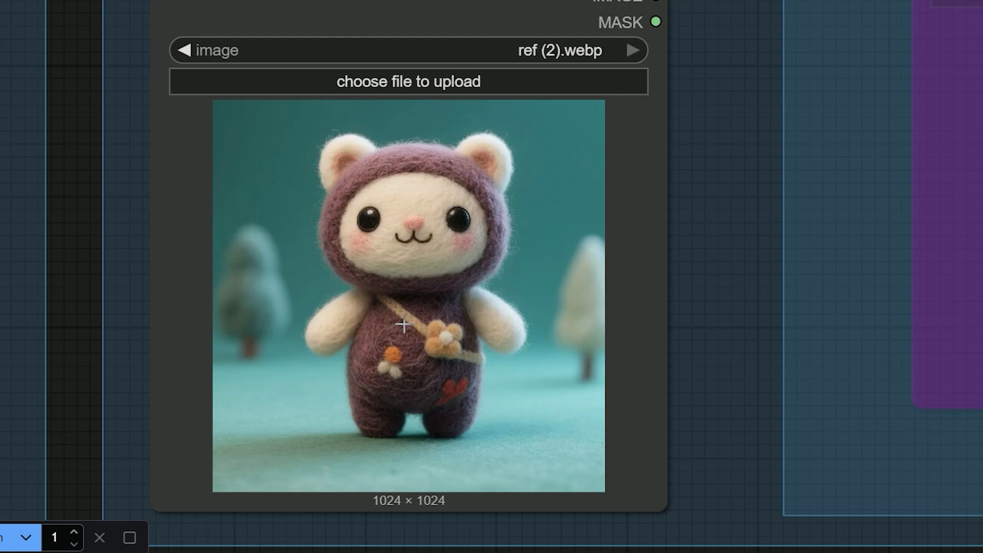
Step: Choose the 3:4 Portrait (896×1184) preset in Resolution Master
scroll(down, 3)
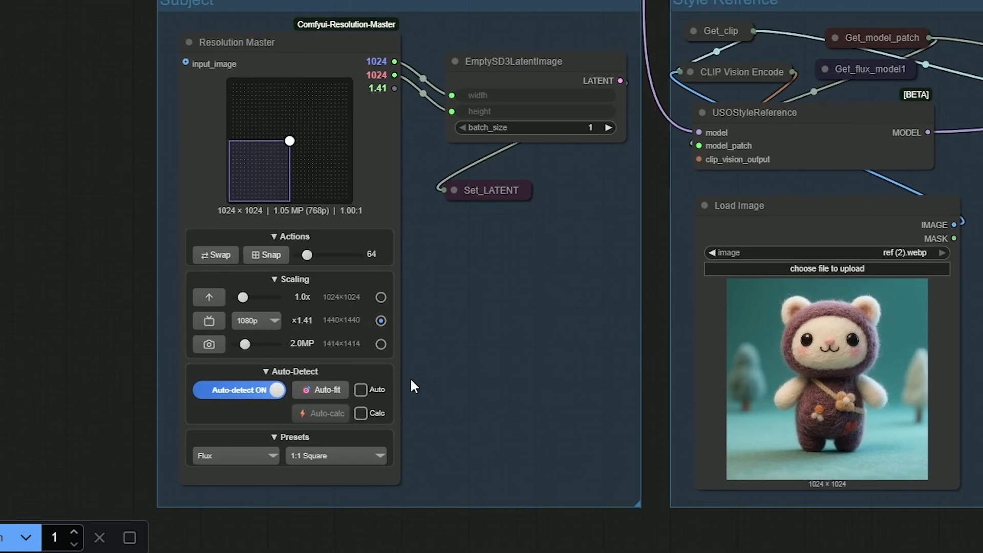
click(337, 455)
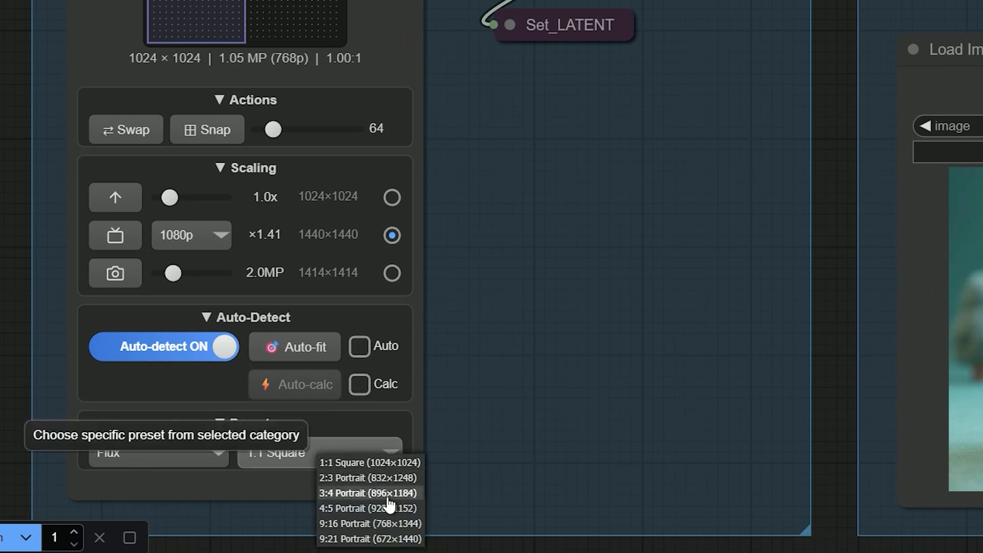
click(368, 492)
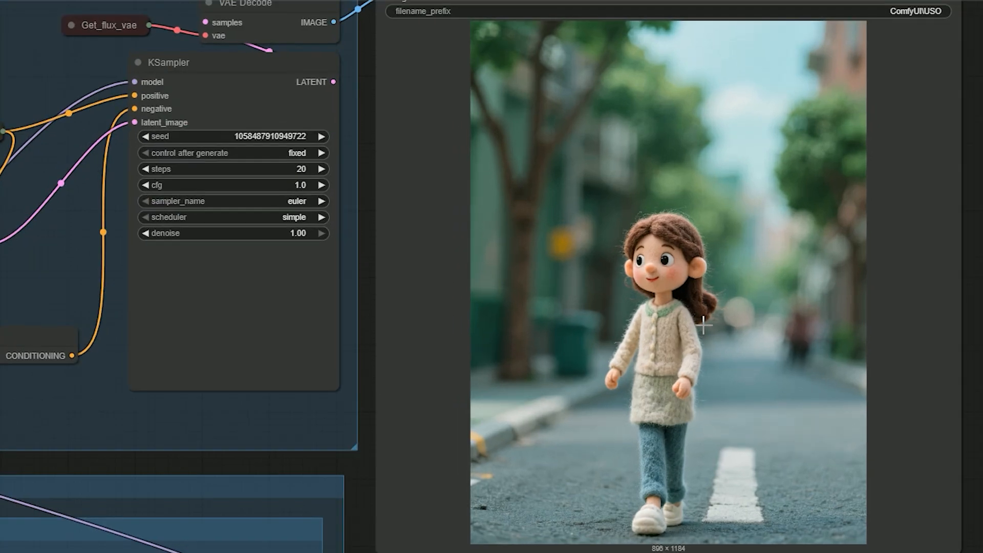
Step: Scroll the canvas to inspect the 896×1184 felted-wool result
scroll(down, 3)
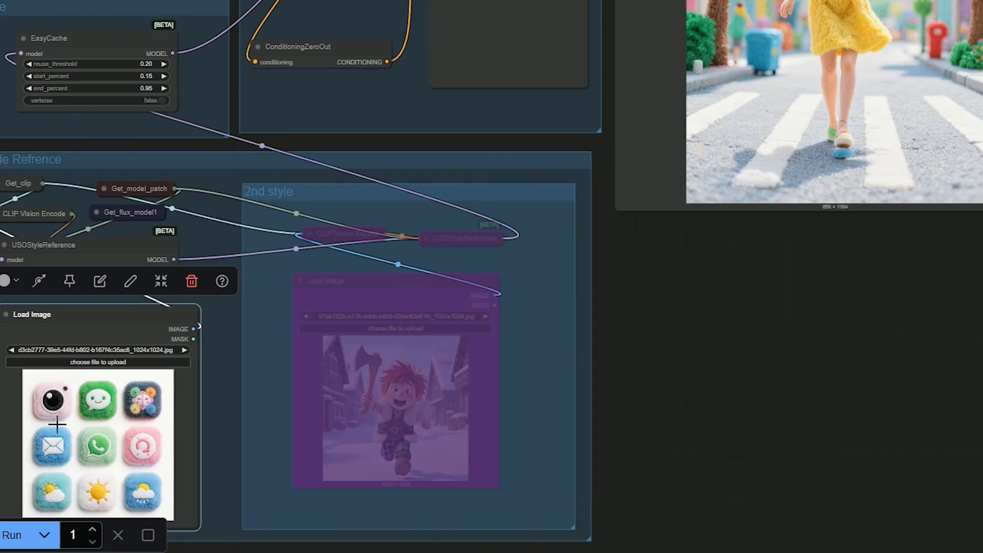
mouse_move(91, 424)
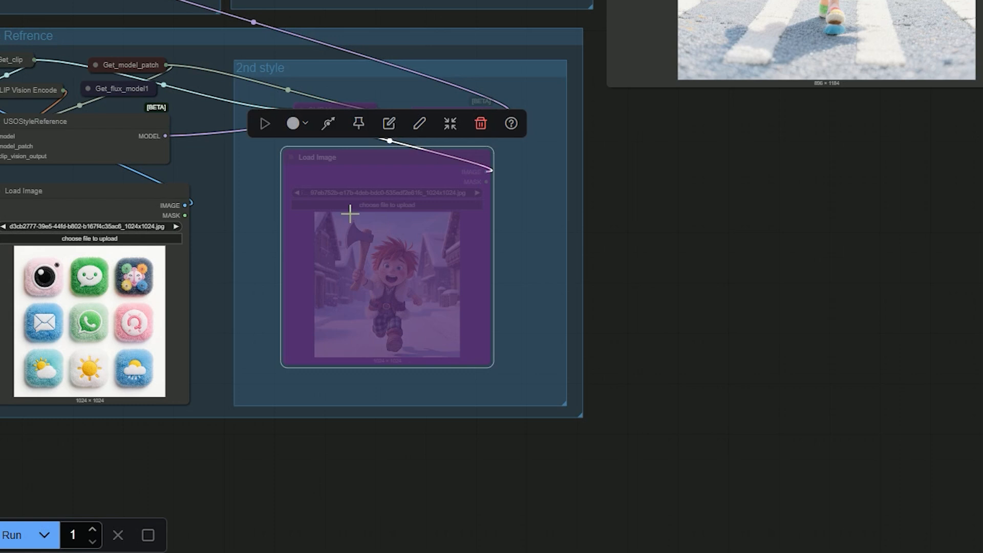
mouse_move(333, 179)
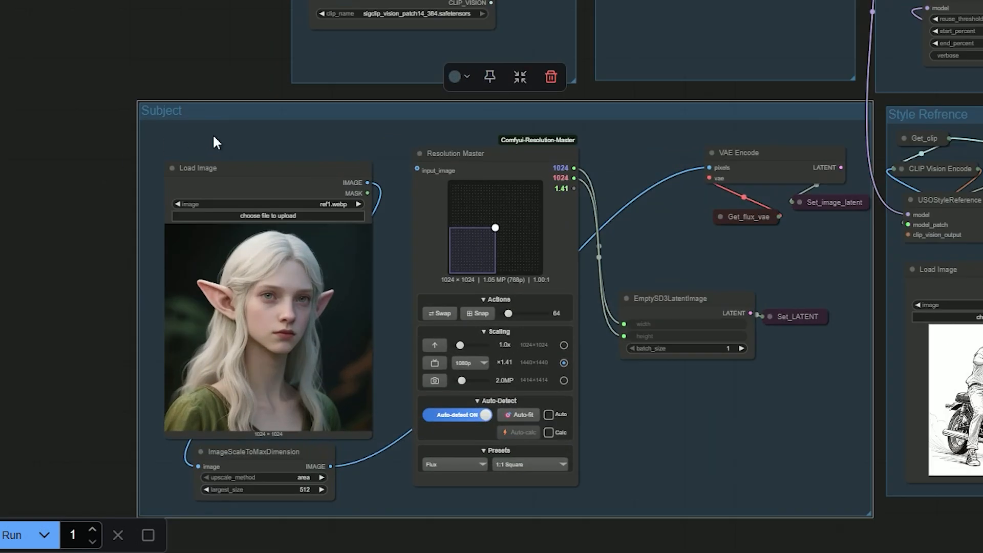
mouse_move(196, 121)
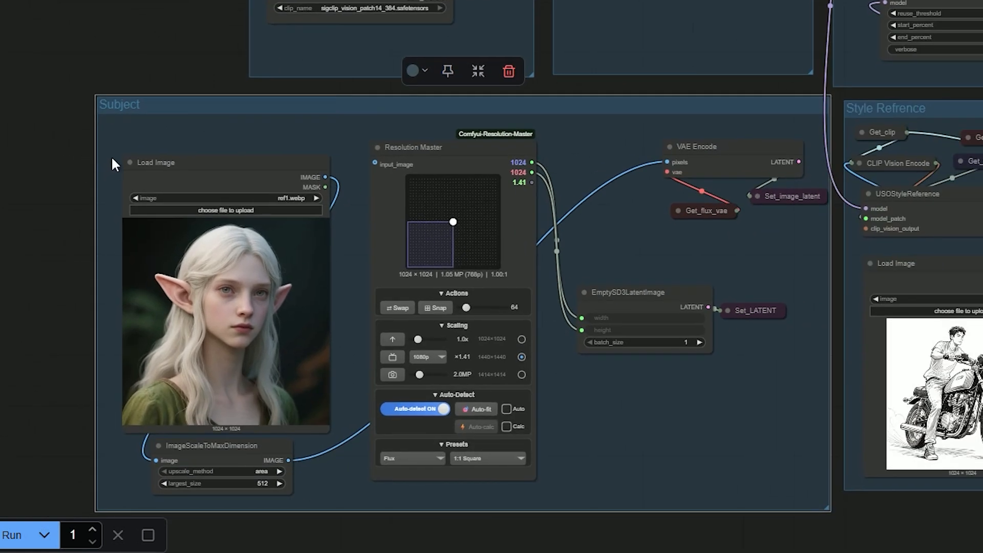
mouse_move(124, 97)
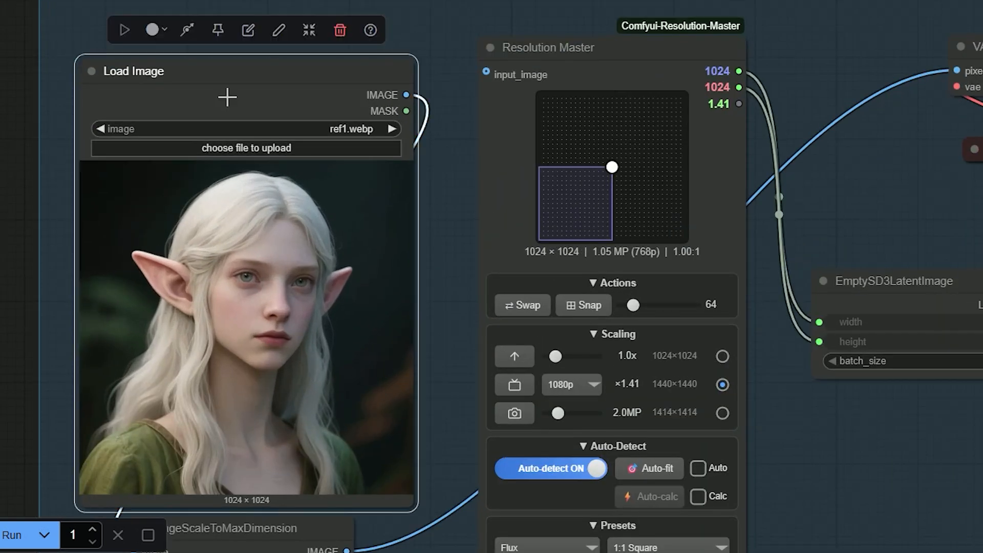
mouse_move(230, 164)
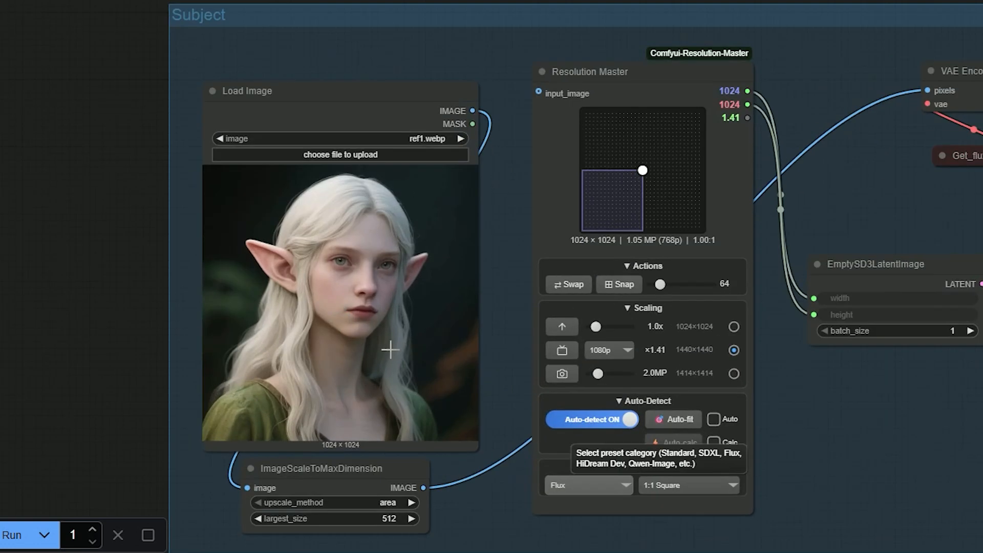
mouse_move(346, 338)
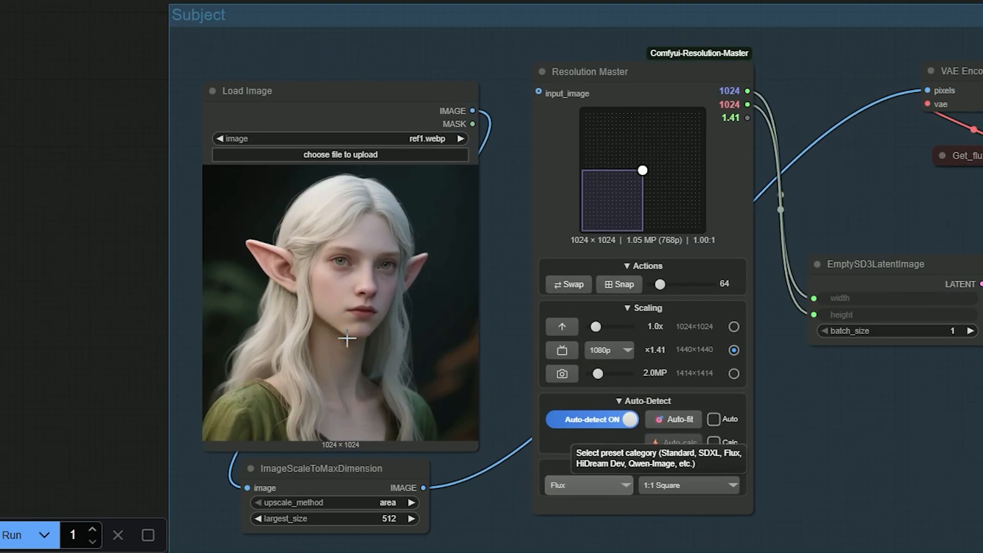
mouse_move(347, 302)
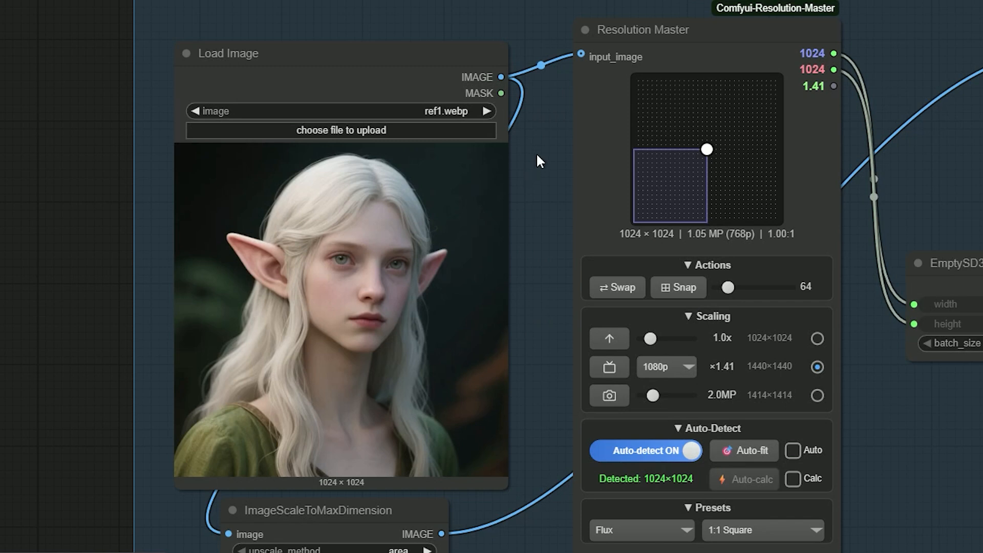
mouse_move(318, 489)
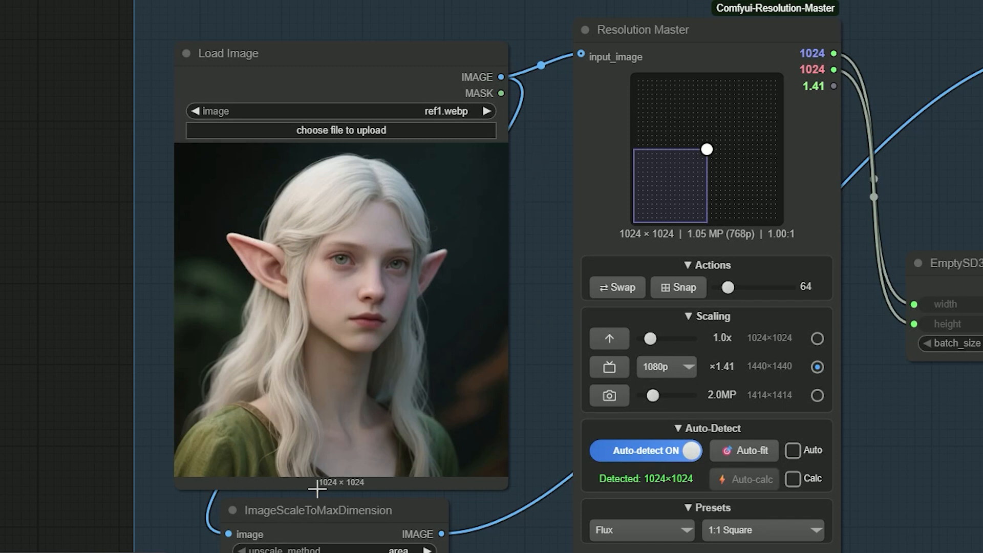
mouse_move(357, 489)
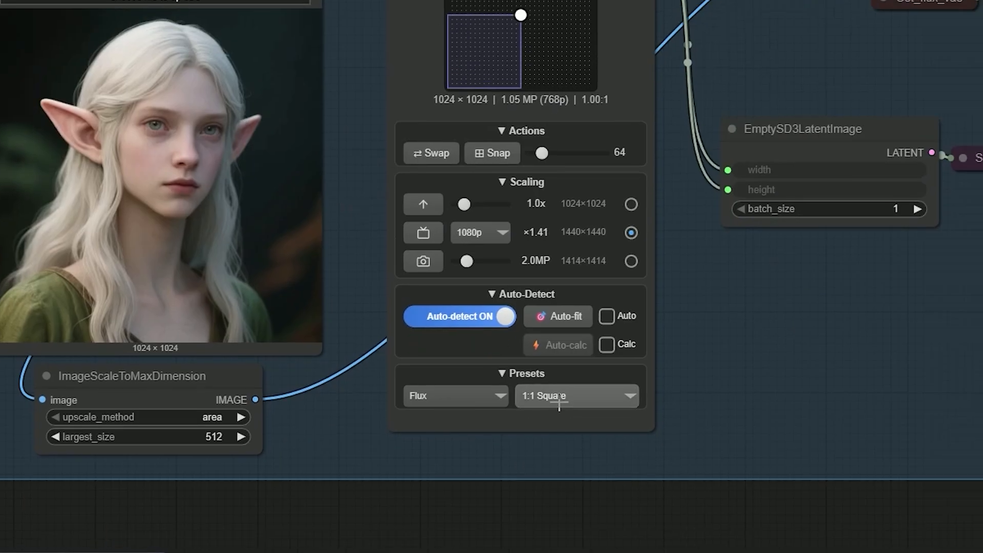
Step: Pick the 3:4 Portrait preset (1184×896) in Resolution Master's Presets list
click(574, 395)
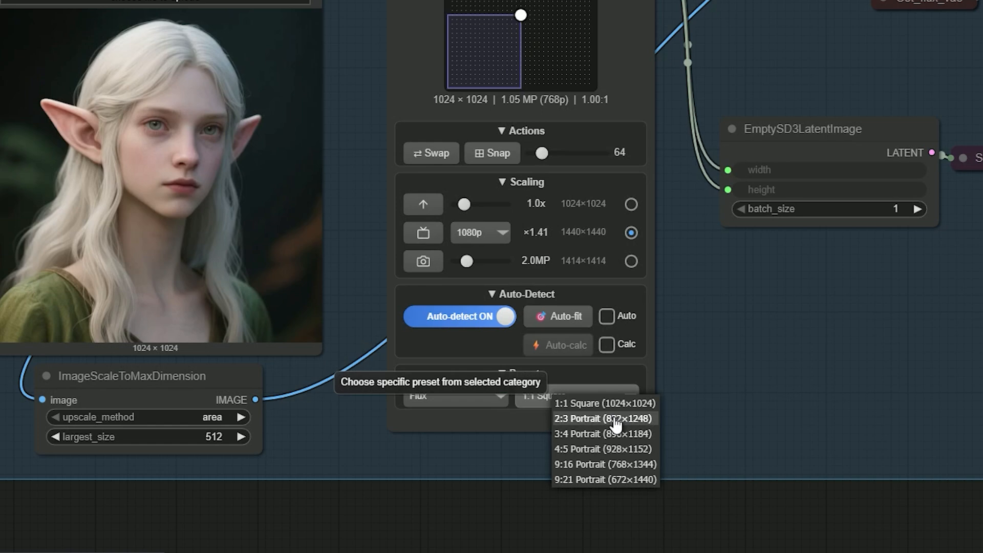
click(600, 433)
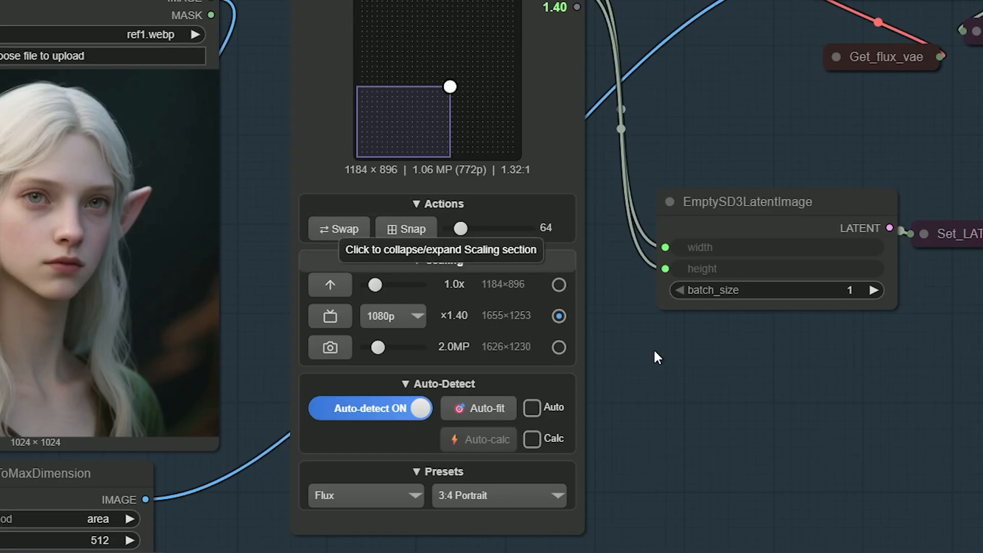
scroll(down, 3)
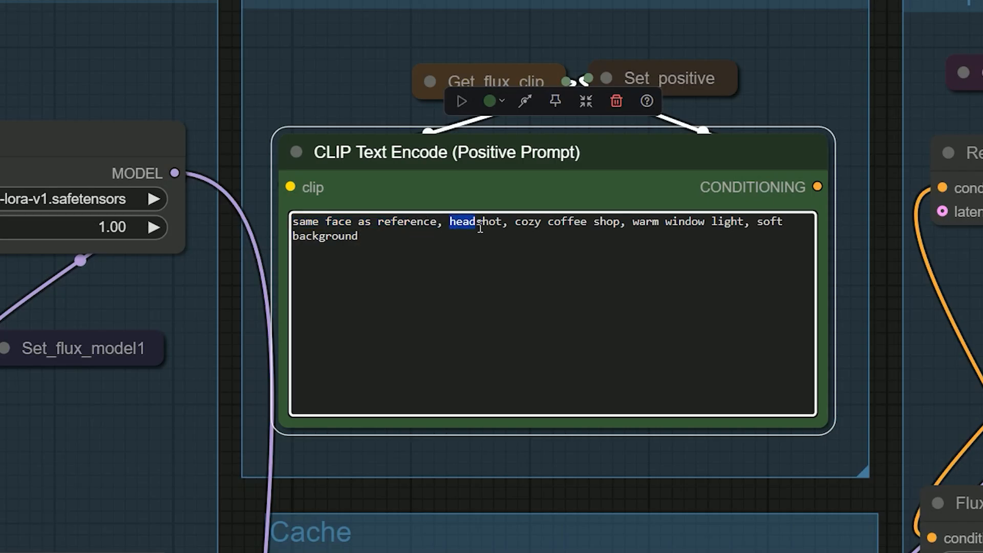
double_click(567, 221)
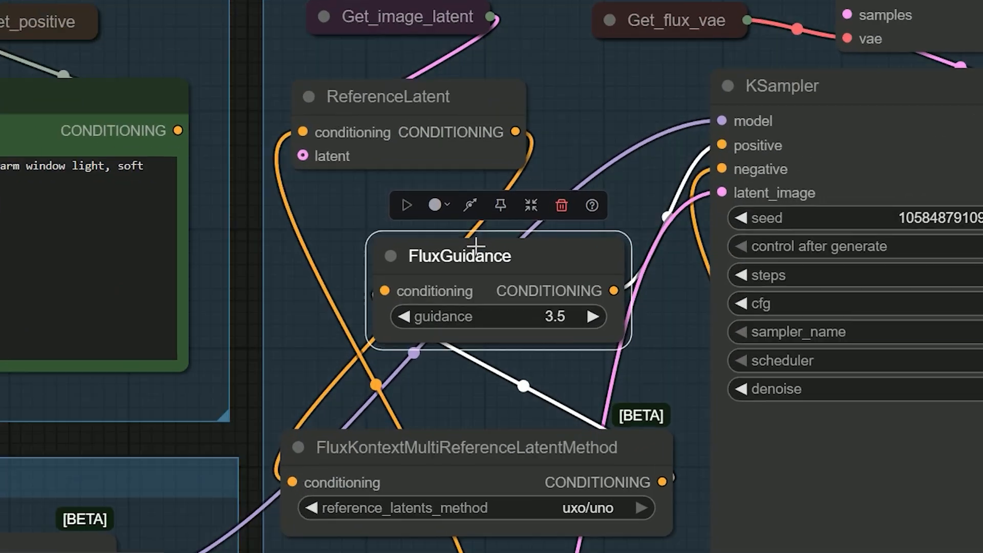
mouse_move(499, 263)
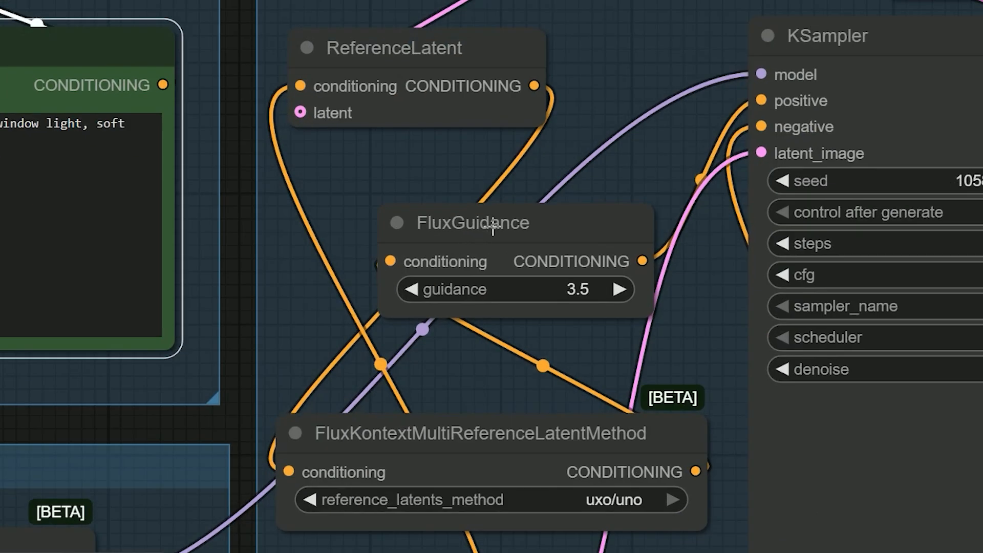
click(473, 223)
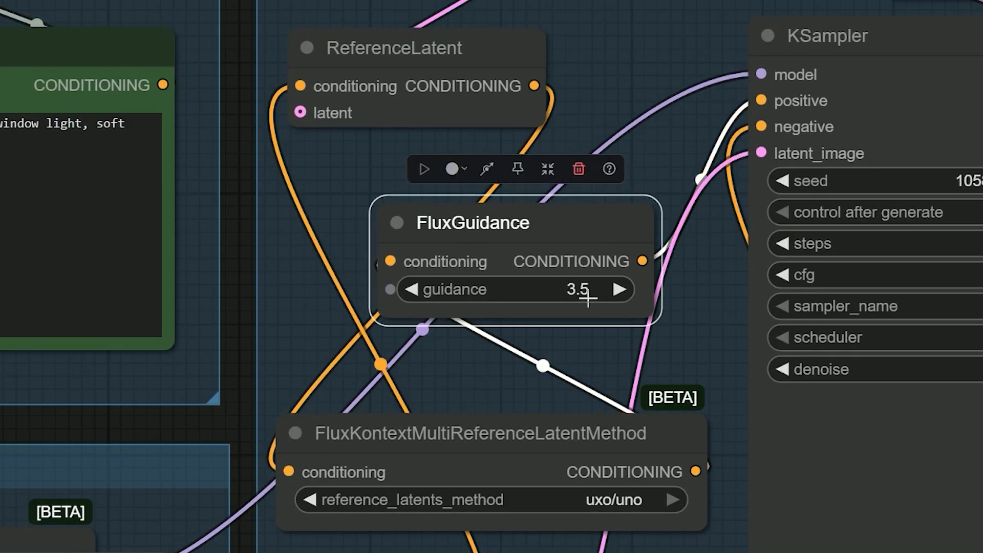
mouse_move(241, 277)
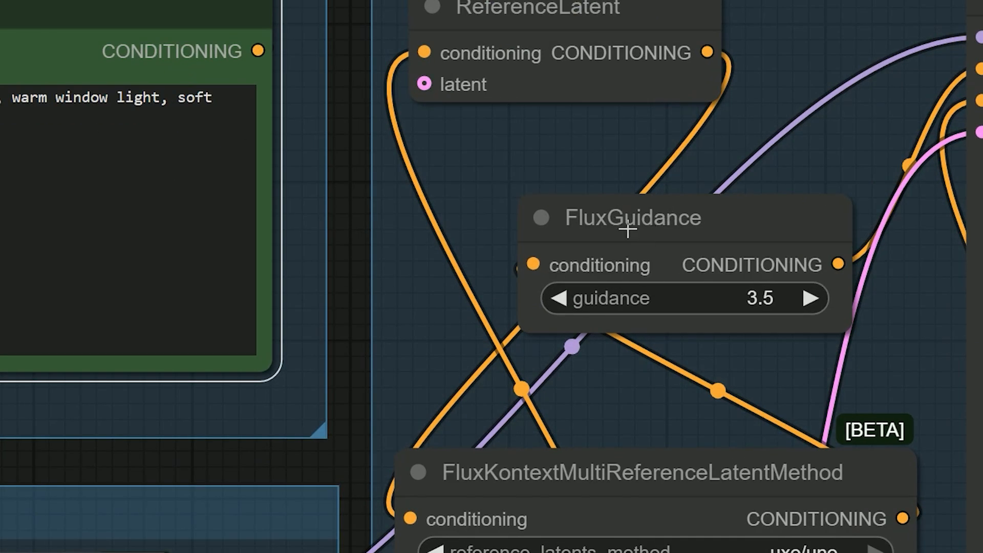
click(633, 218)
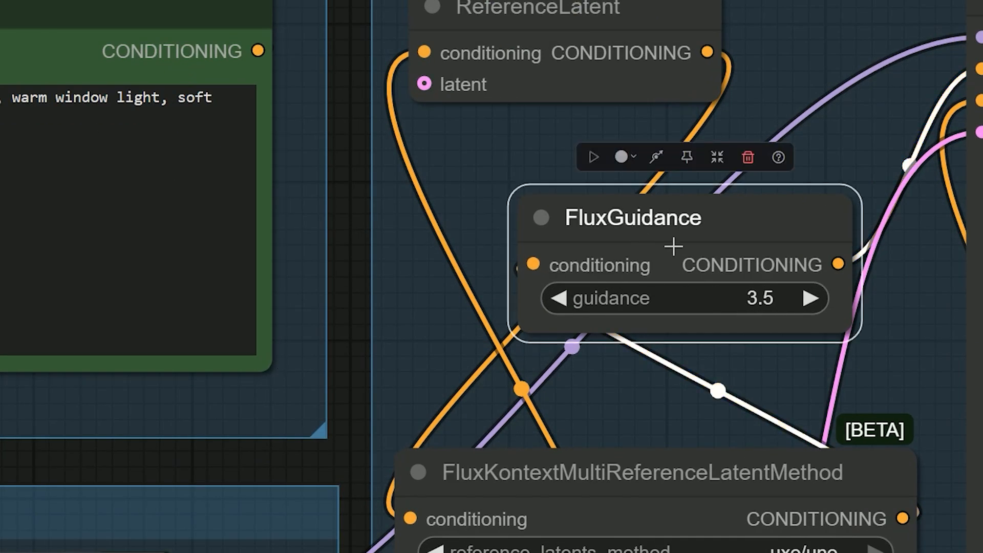
mouse_move(483, 282)
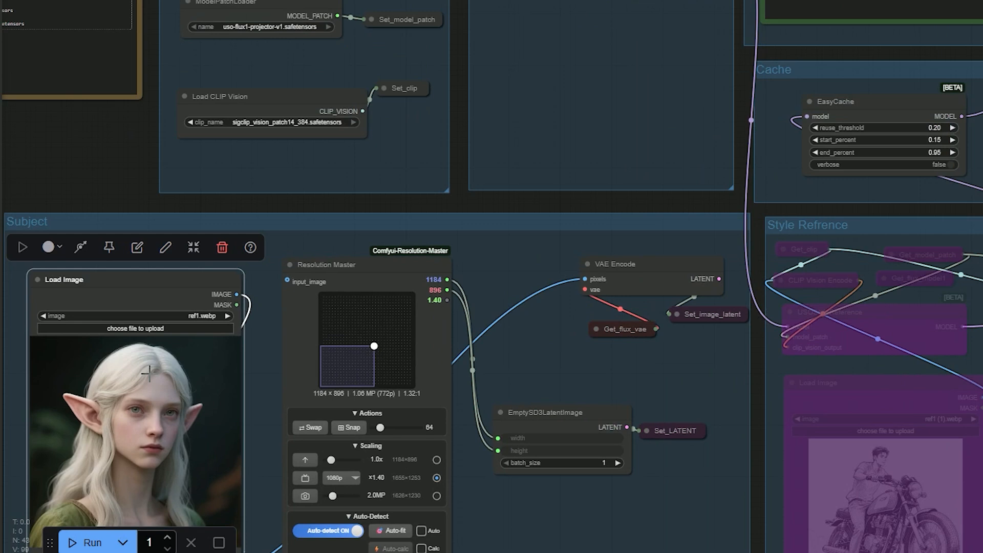
mouse_move(114, 301)
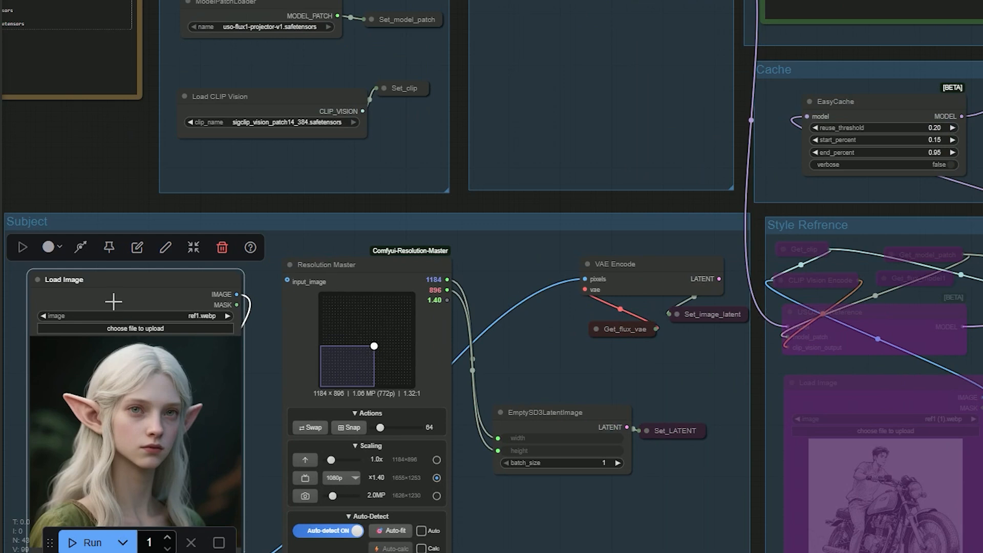
mouse_move(167, 392)
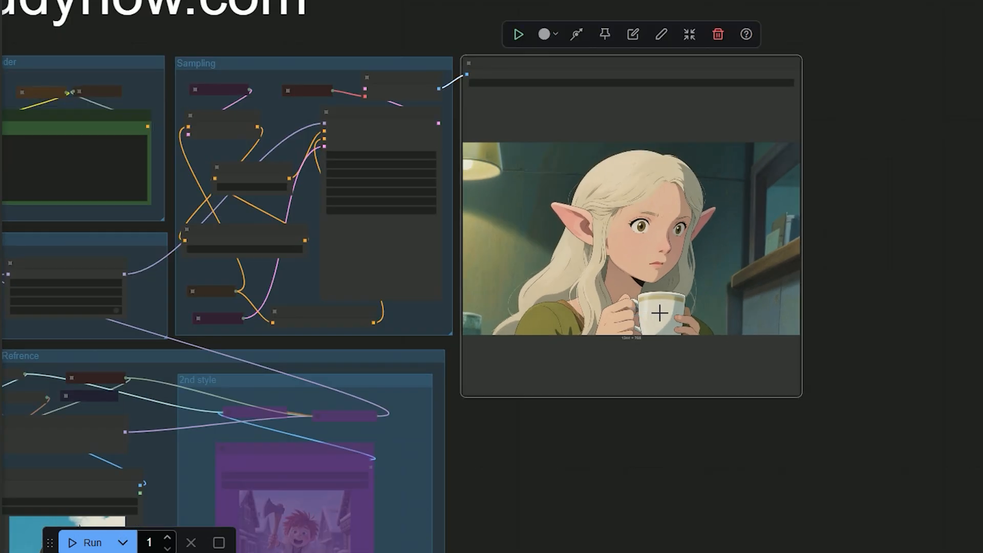
mouse_move(651, 286)
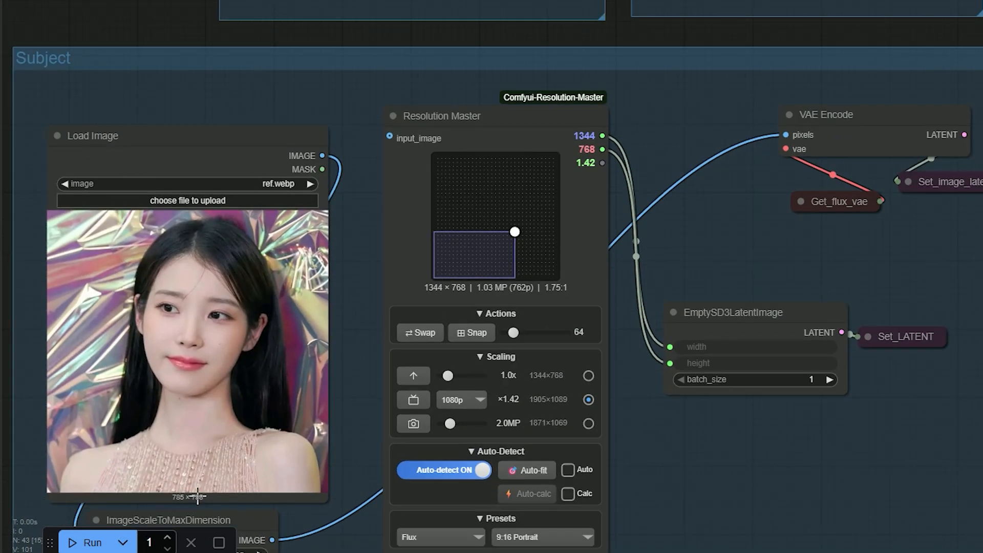
Step: Select the ref.webp subject node, pan to the style group, then deselect
click(187, 340)
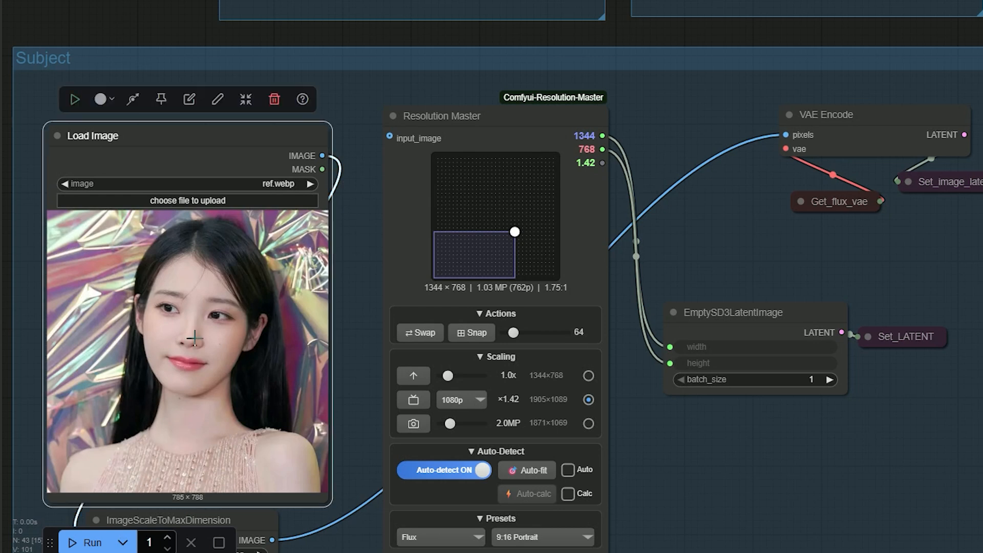
mouse_move(178, 516)
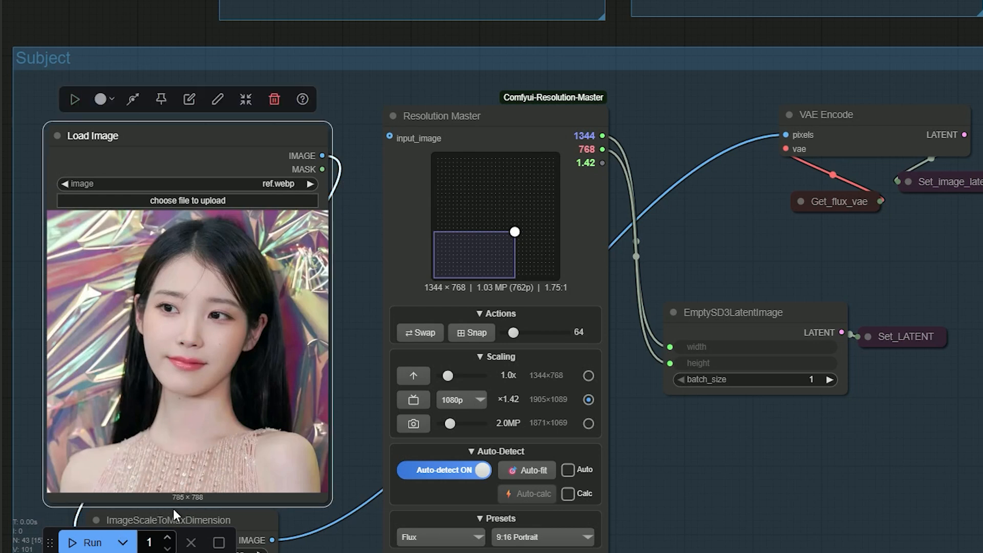
mouse_move(222, 238)
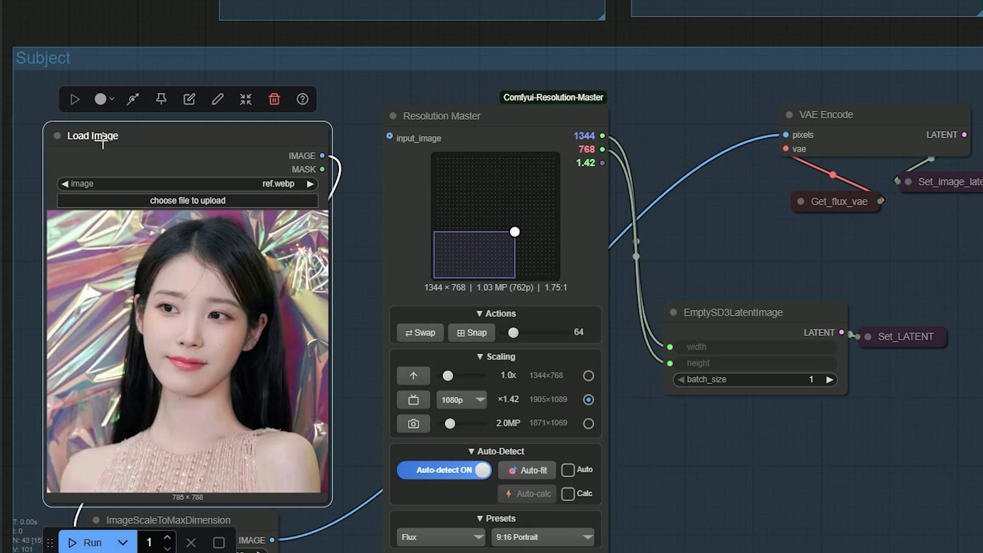
drag(321, 155, 389, 137)
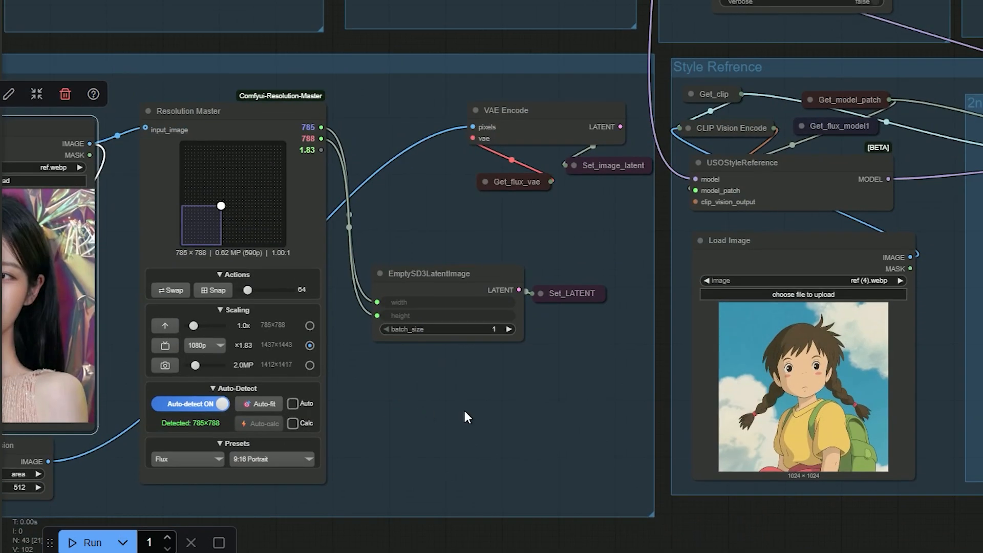
click(803, 295)
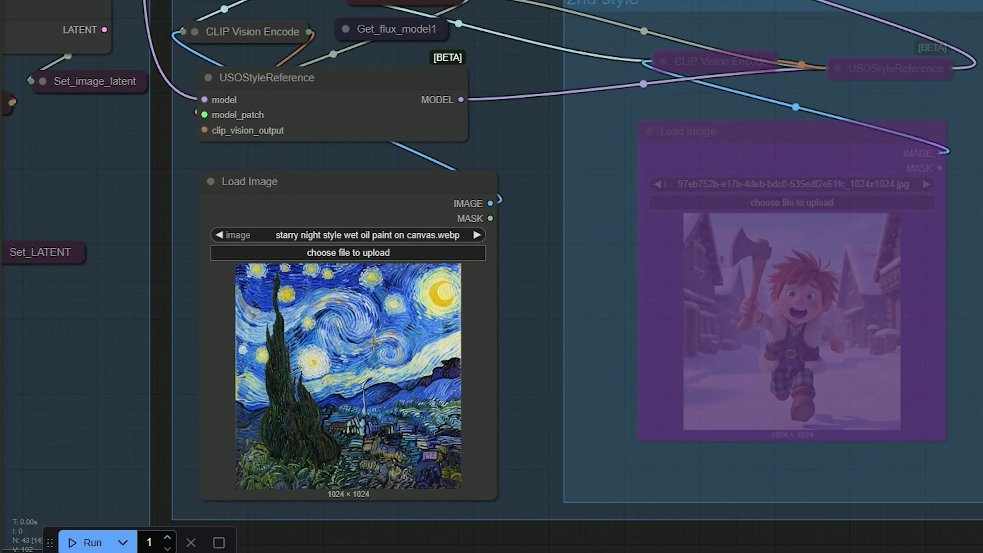
Step: Select the Starry Night style reference Load Image node
click(249, 181)
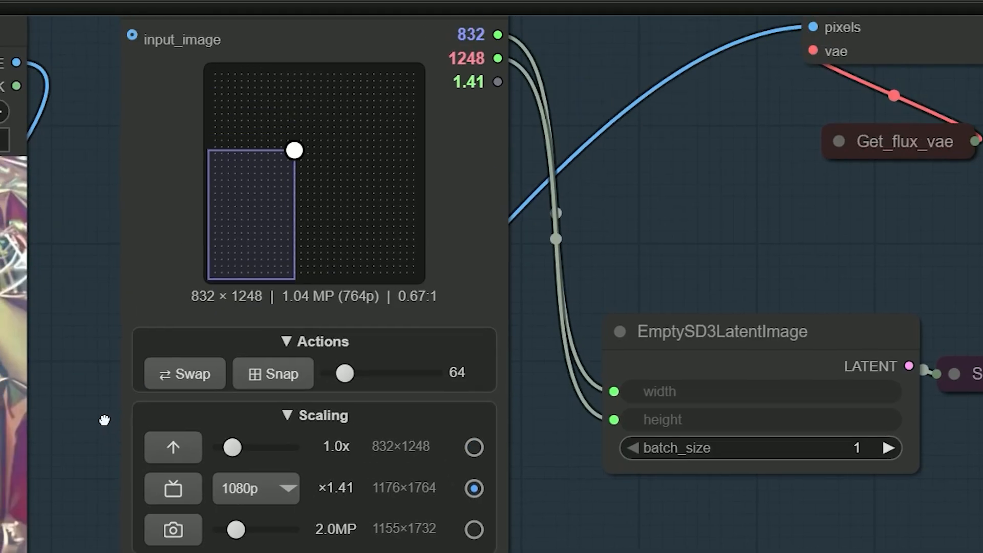
mouse_move(111, 402)
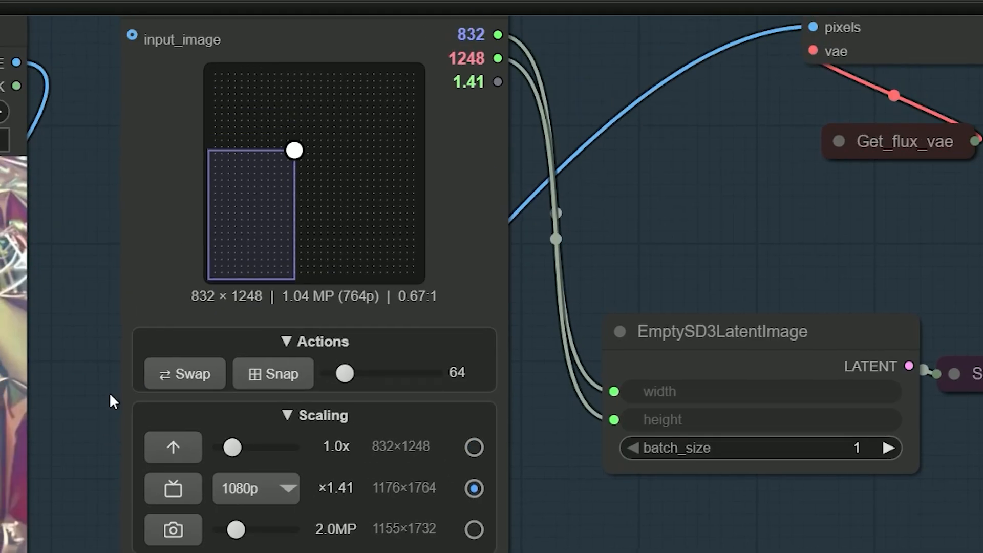
mouse_move(203, 315)
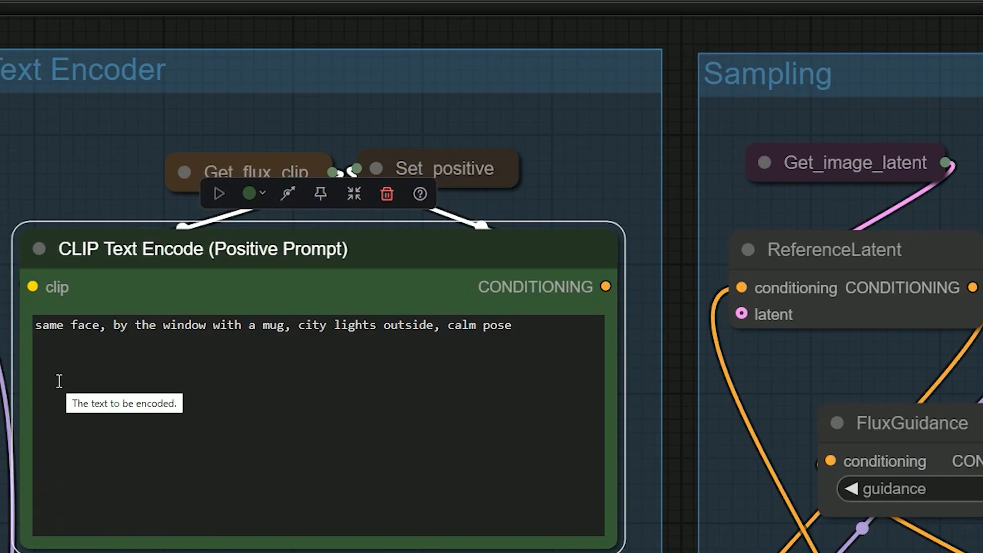
mouse_move(36, 332)
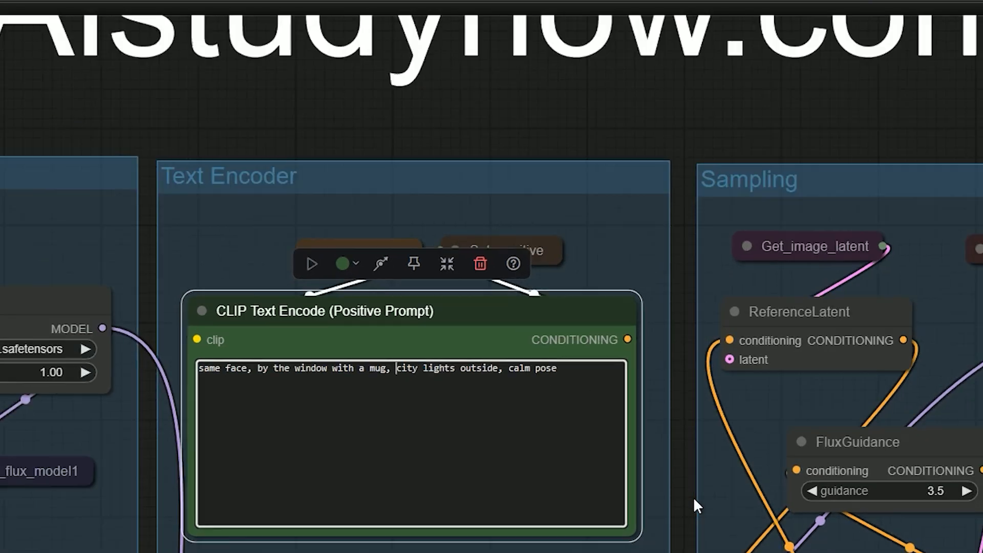
Step: Scroll the canvas past the window-with-mug positive prompt
scroll(down, 3)
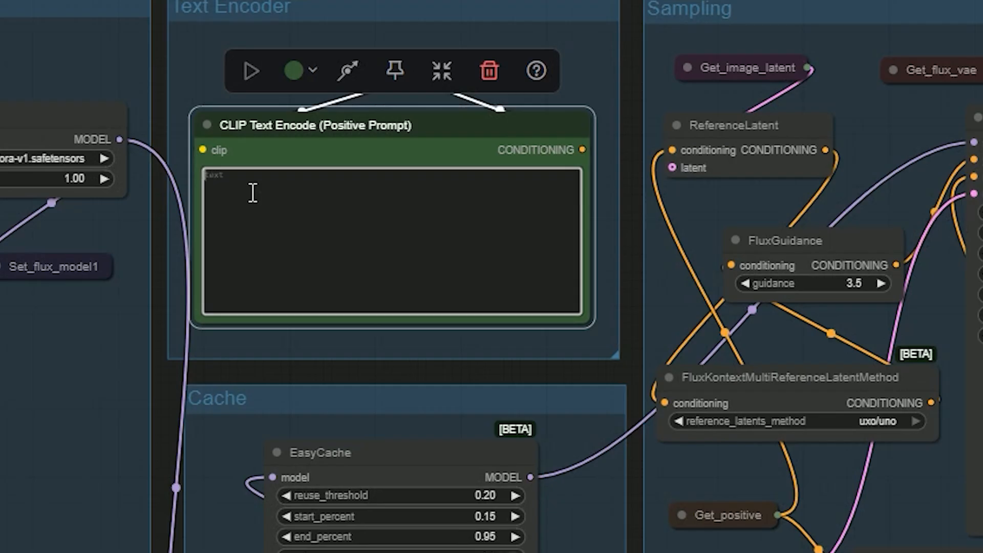
Step: Type 'Line a' to begin the new line-art prompt
text(Line a)
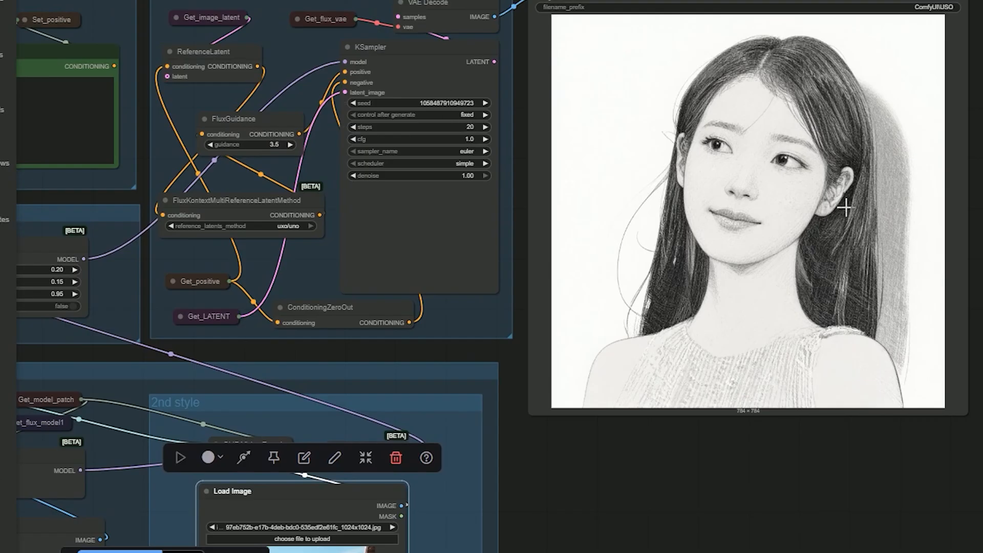
mouse_move(890, 215)
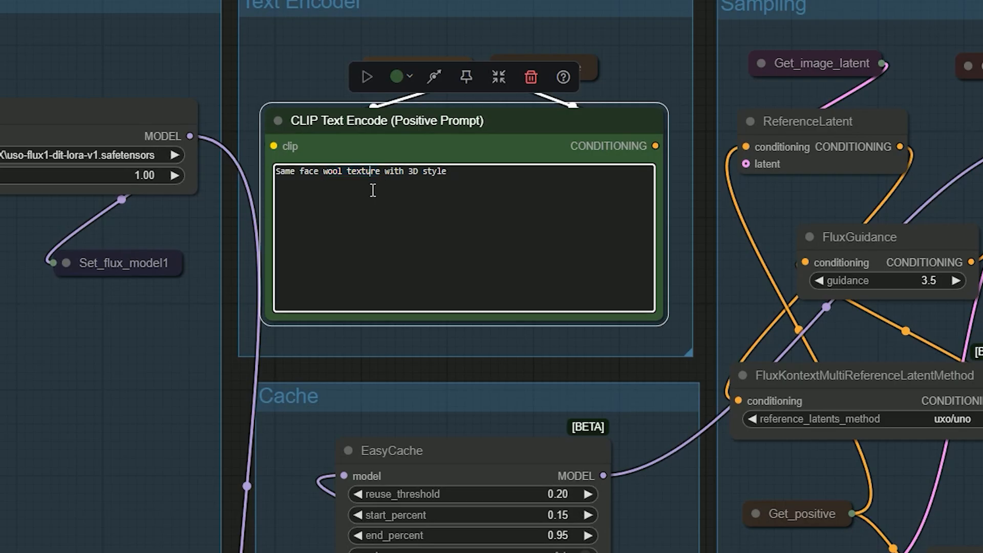
Step: Select the words 'wool texture' in the 3D-style positive prompt
double_click(352, 171)
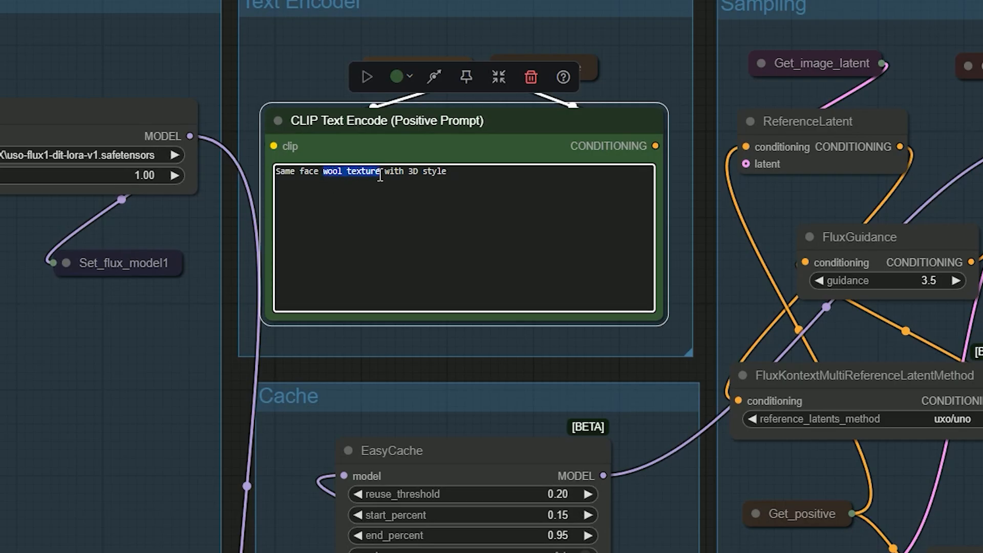